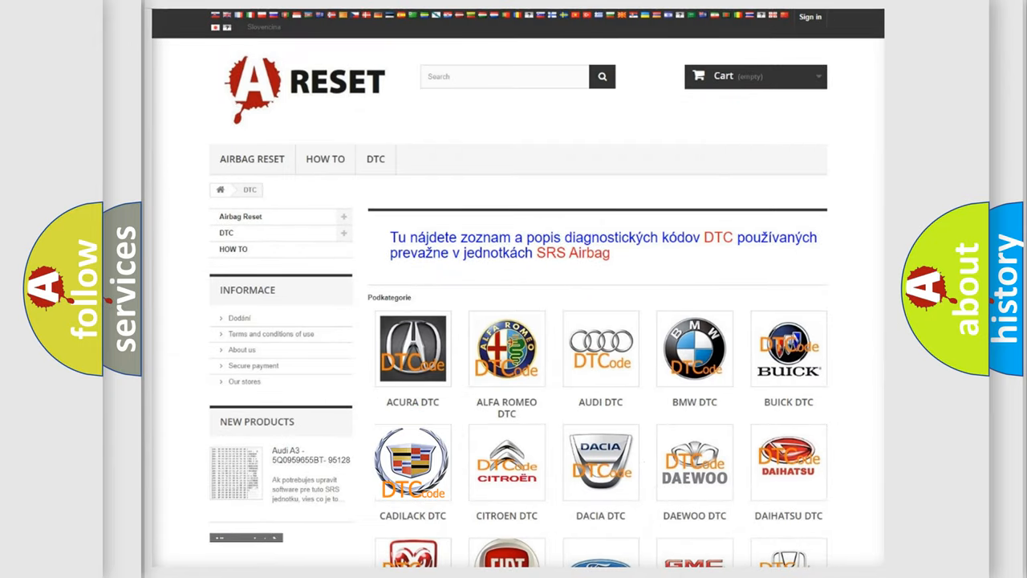
# Open the Cadillac DTC tile to list its airbag codes such as B0012 and B0013.
pyautogui.click(413, 462)
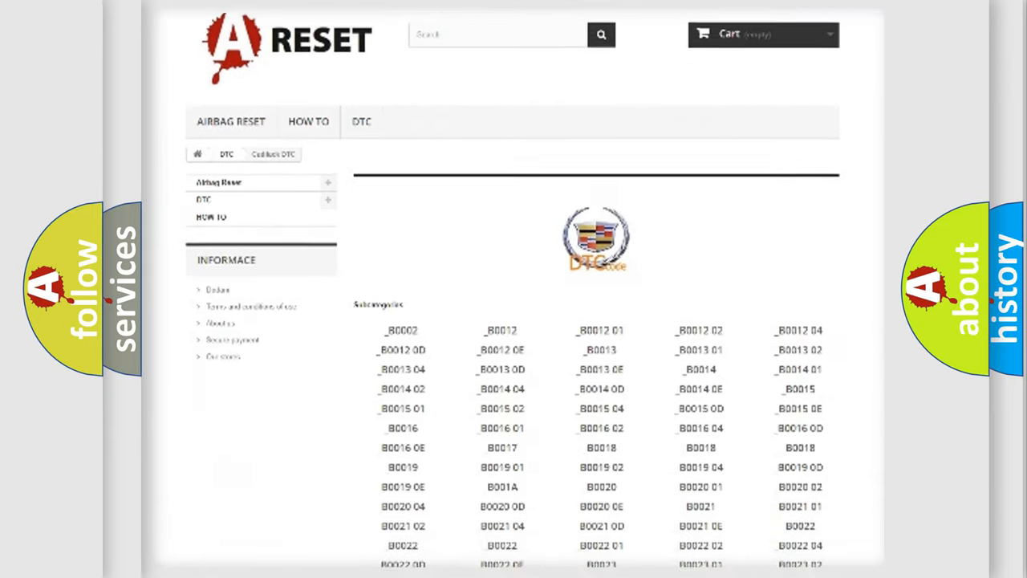